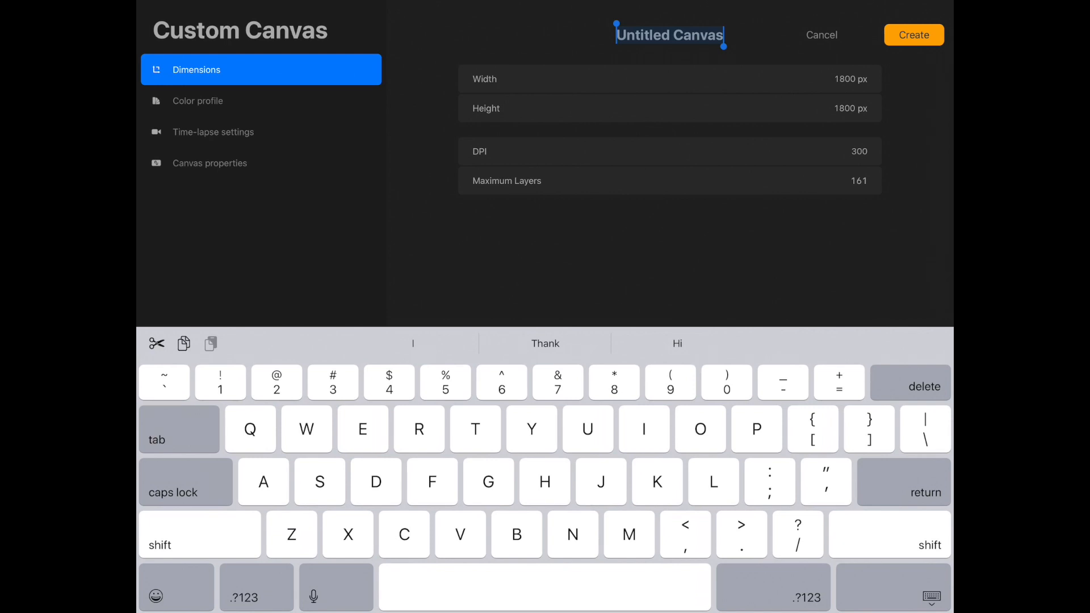
- Name the custom canvas 'GIF 1' at 1800 × 1800 px, 300 DPI, and create it
{"action": "type", "text": "Gif"}
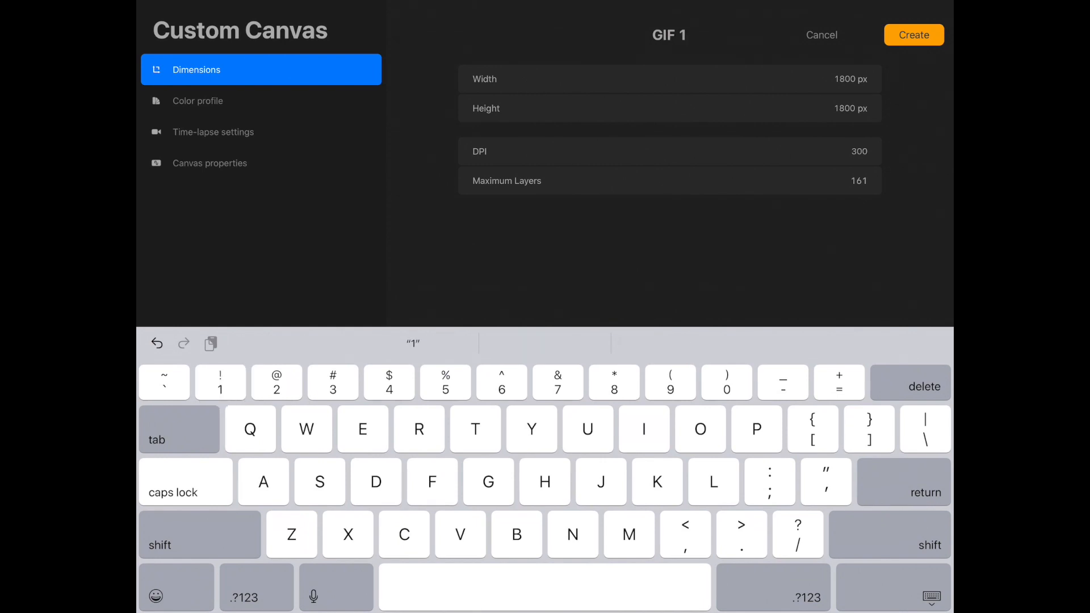
{"action": "left_click", "coordinate": [912, 34]}
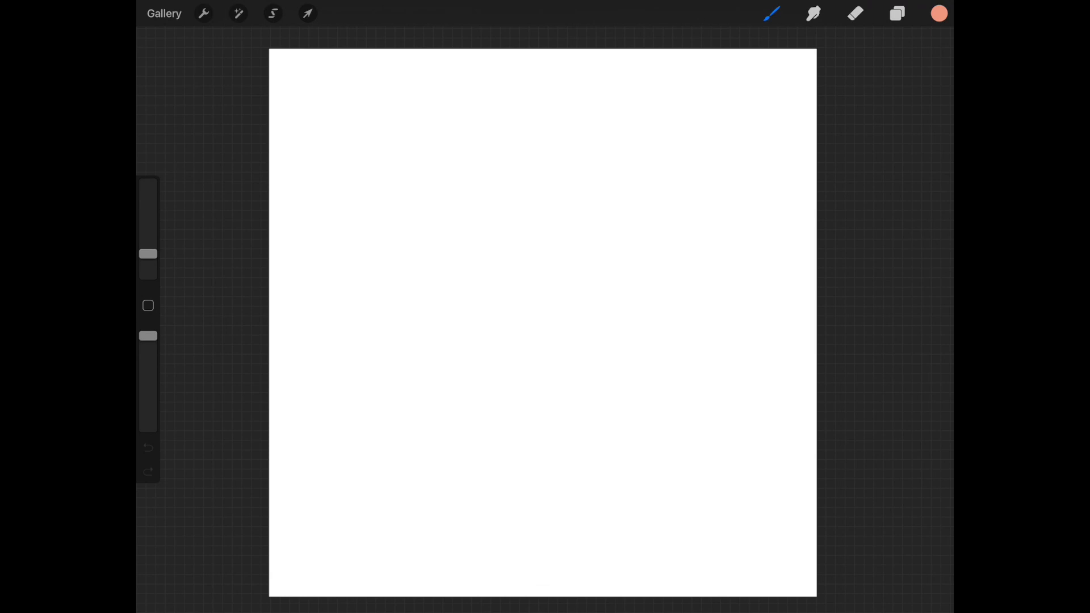
- Airbrush four dots across the top in light peach, peach, golden yellow and salmon
{"action": "left_click", "coordinate": [938, 13]}
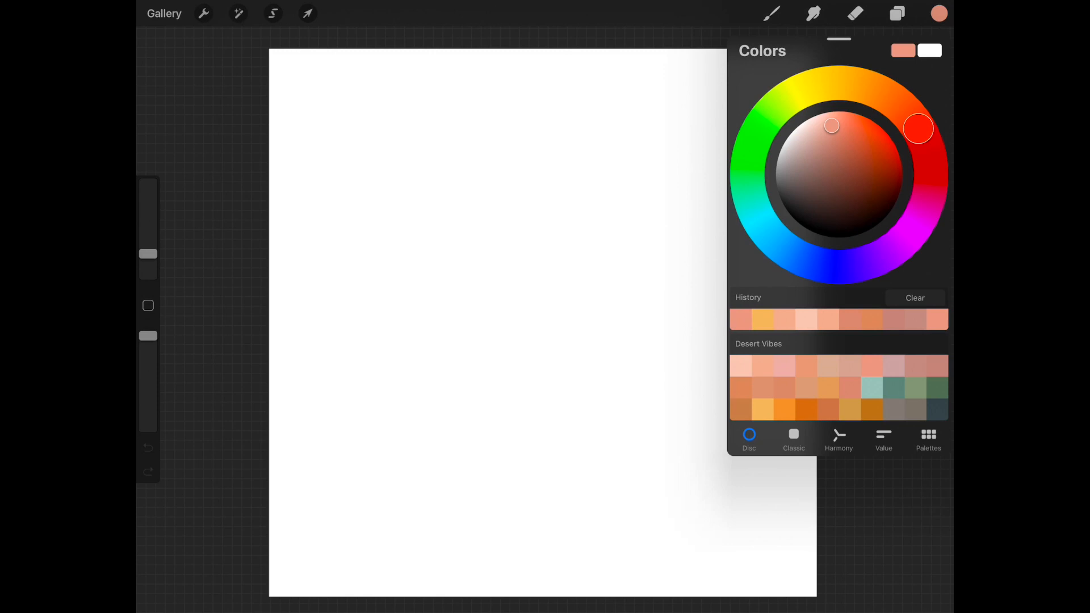
{"action": "left_click", "coordinate": [772, 13]}
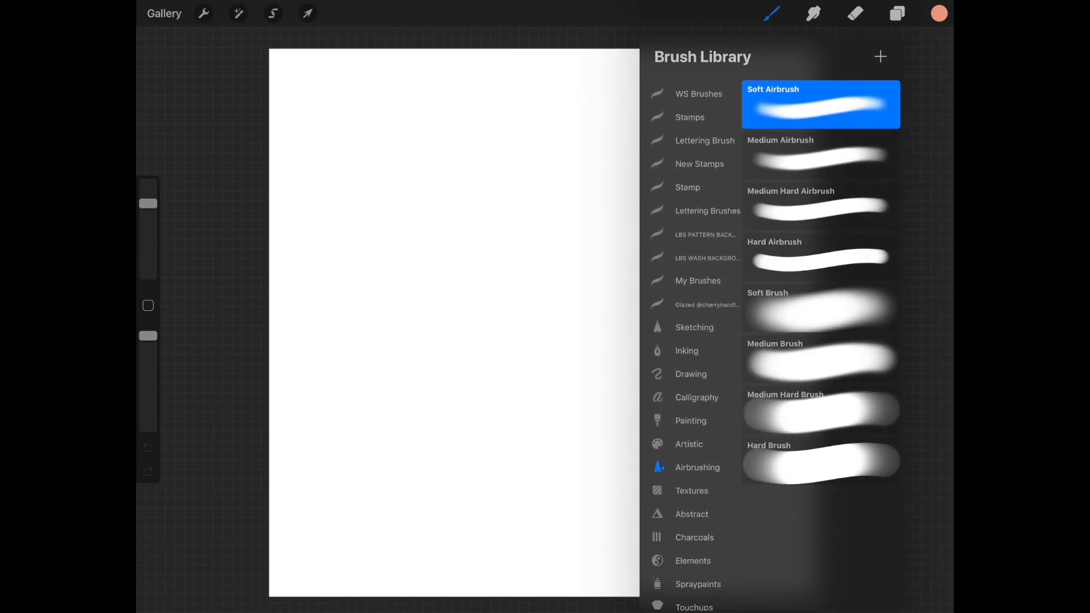
{"action": "left_click", "coordinate": [938, 13]}
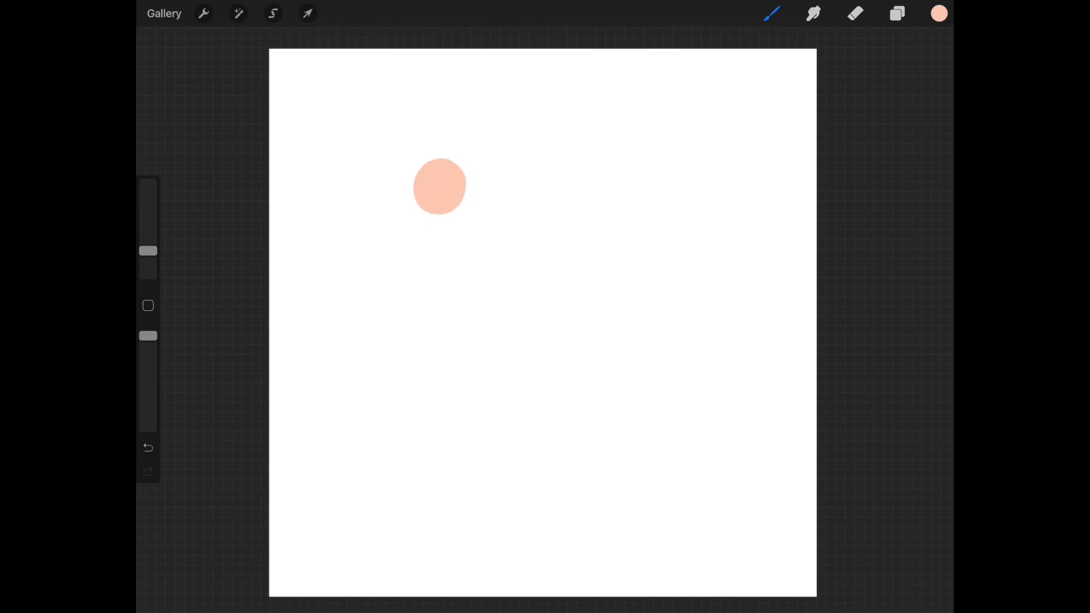
{"action": "left_click", "coordinate": [938, 13]}
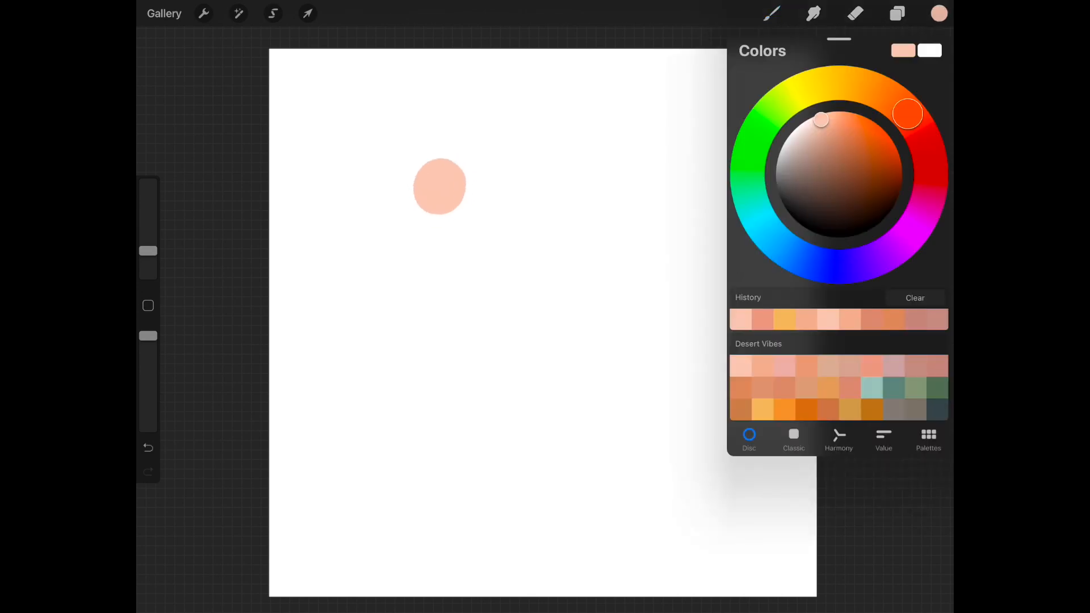
{"action": "left_click", "coordinate": [502, 178]}
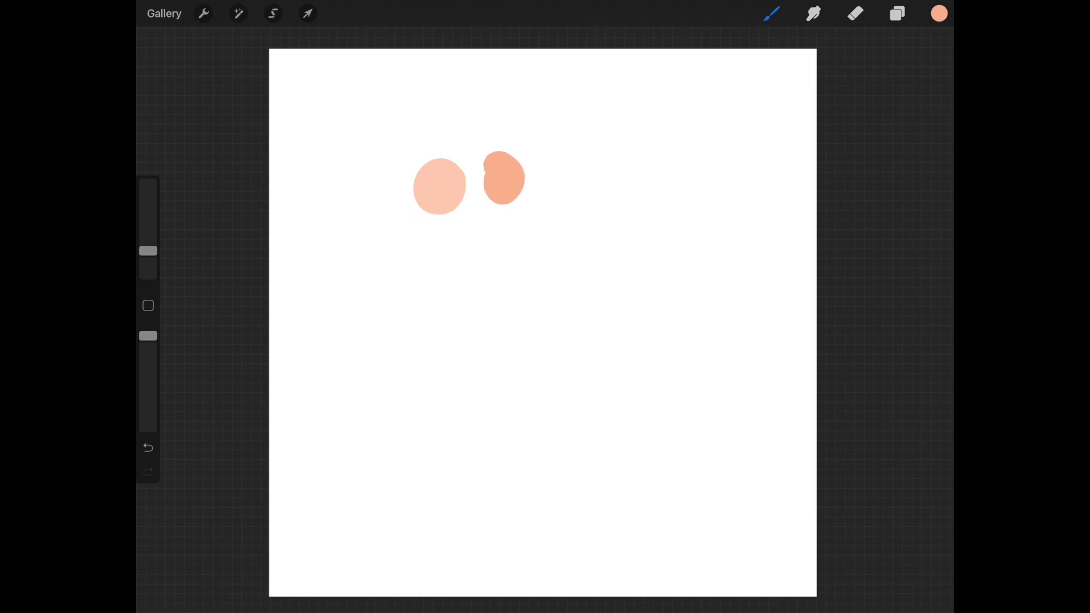
{"action": "left_click", "coordinate": [938, 13]}
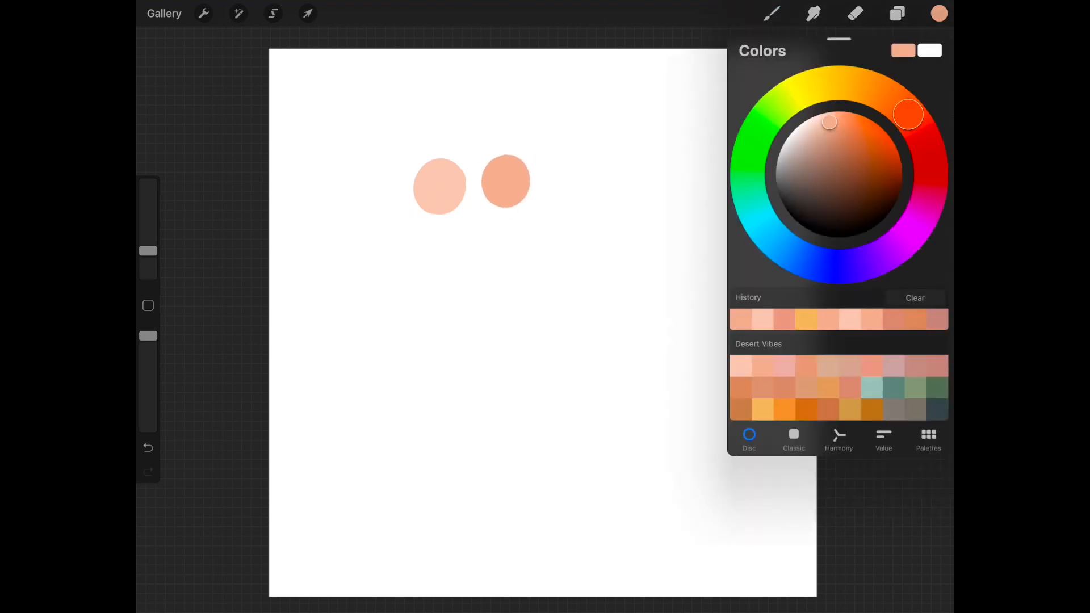
{"action": "left_click", "coordinate": [568, 183]}
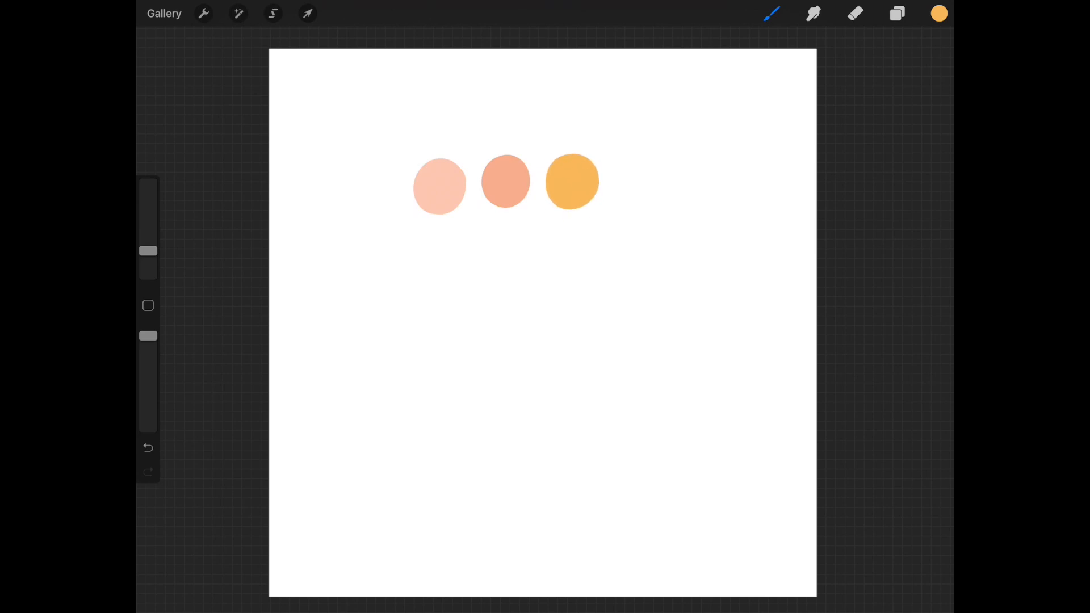
{"action": "left_click", "coordinate": [938, 13]}
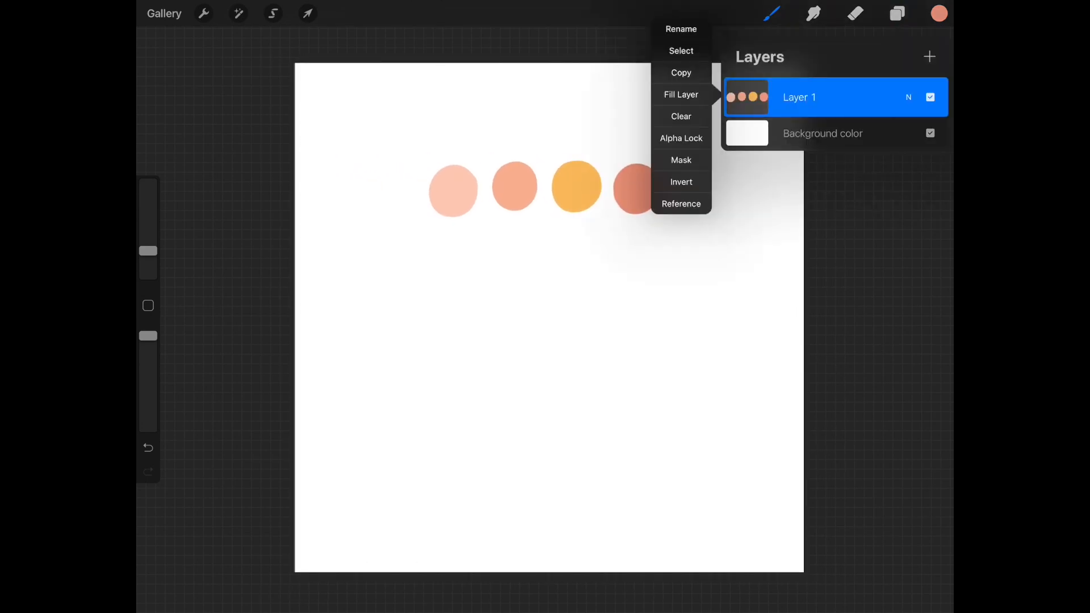
- Rename Layer 1 to 'Color Palette', then add a layer above it called 'Frame 1'
{"action": "left_click", "coordinate": [681, 29]}
{"action": "type", "text": "Color Palette"}
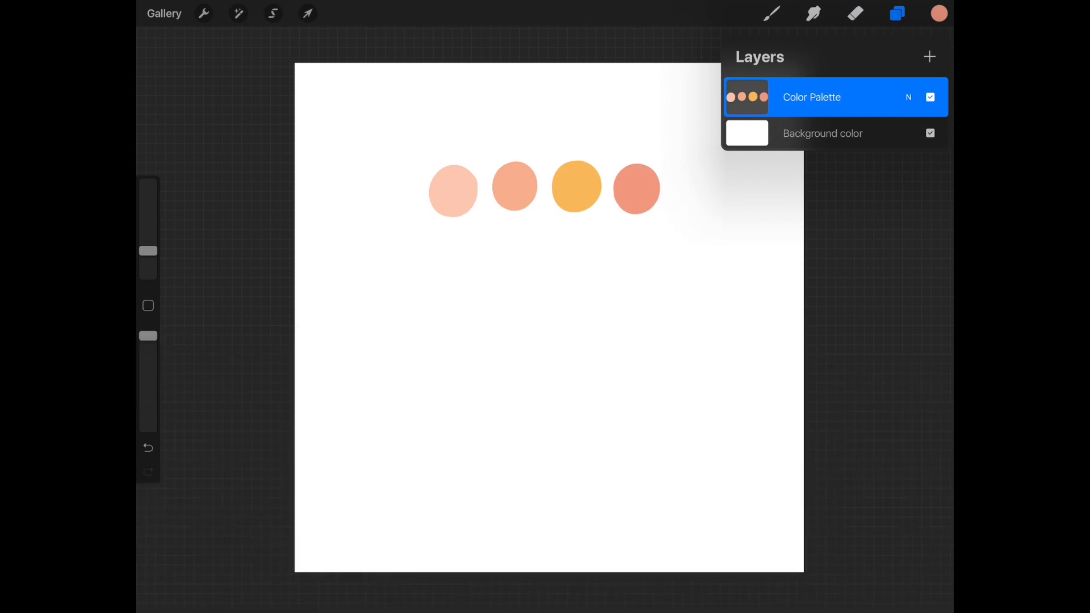
{"action": "left_click", "coordinate": [929, 56]}
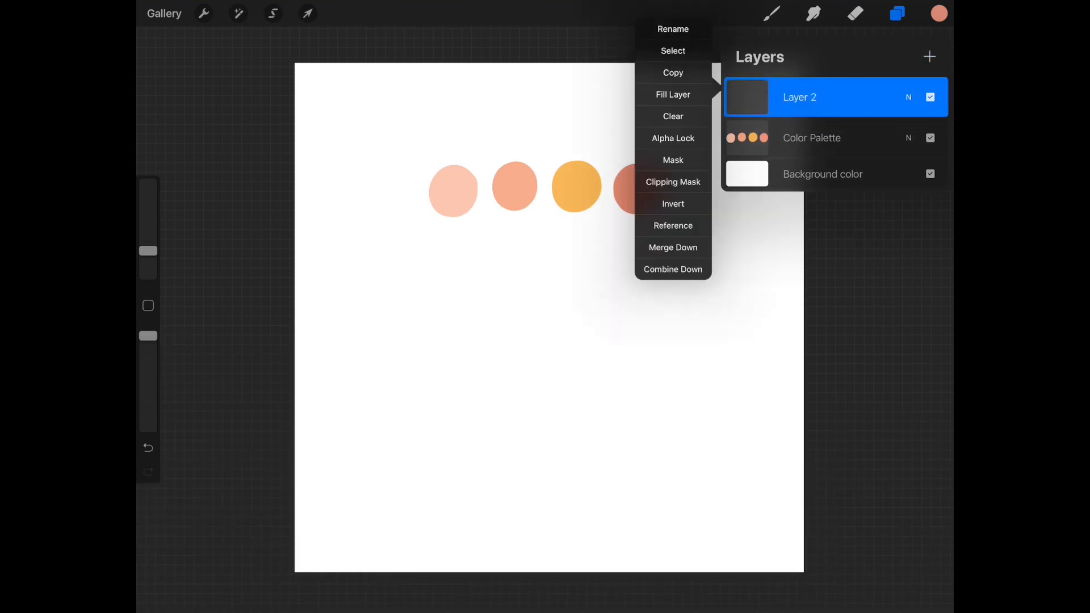
{"action": "left_click", "coordinate": [671, 29]}
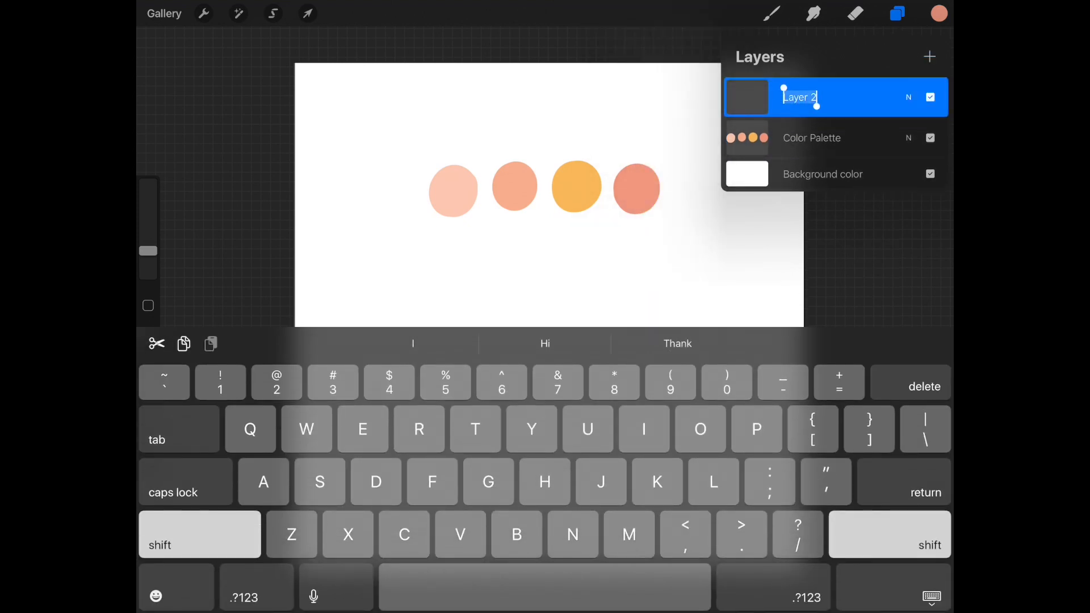
{"action": "type", "text": "Frame"}
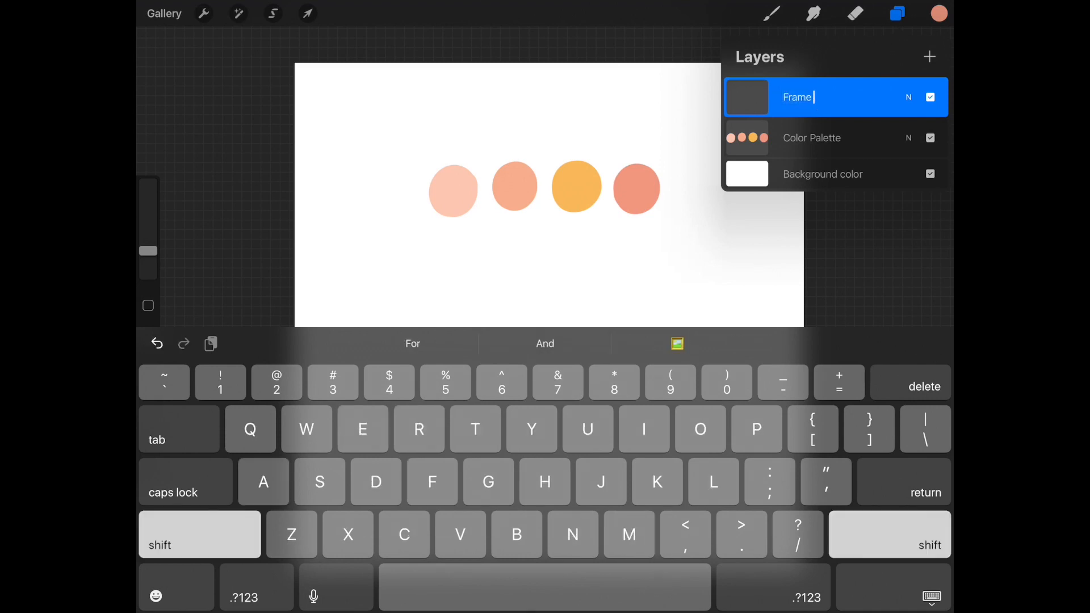
{"action": "type", "text": "1"}
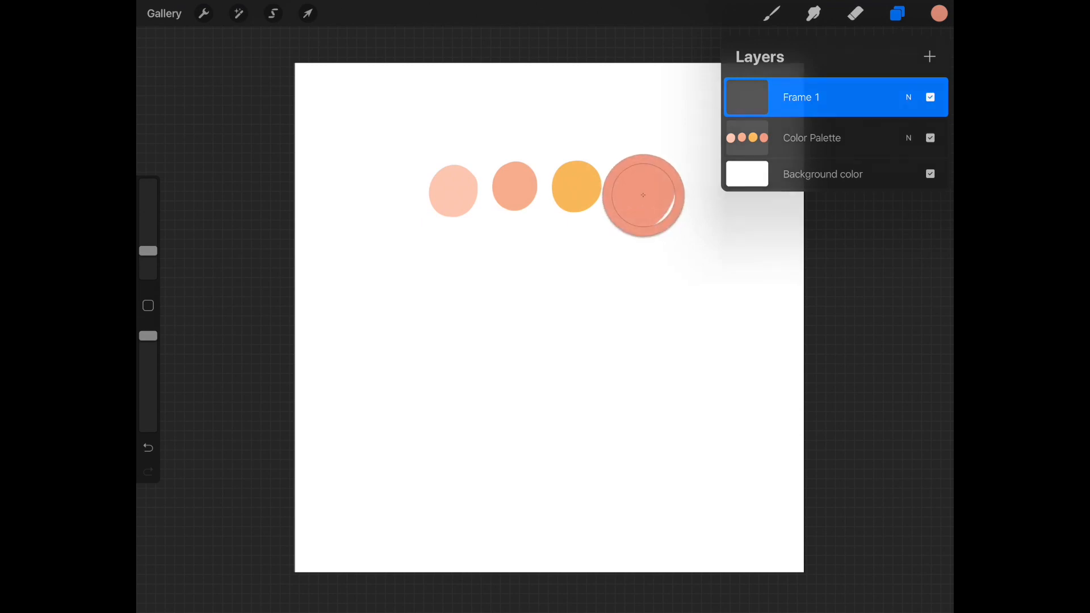
{"action": "left_click", "coordinate": [897, 13]}
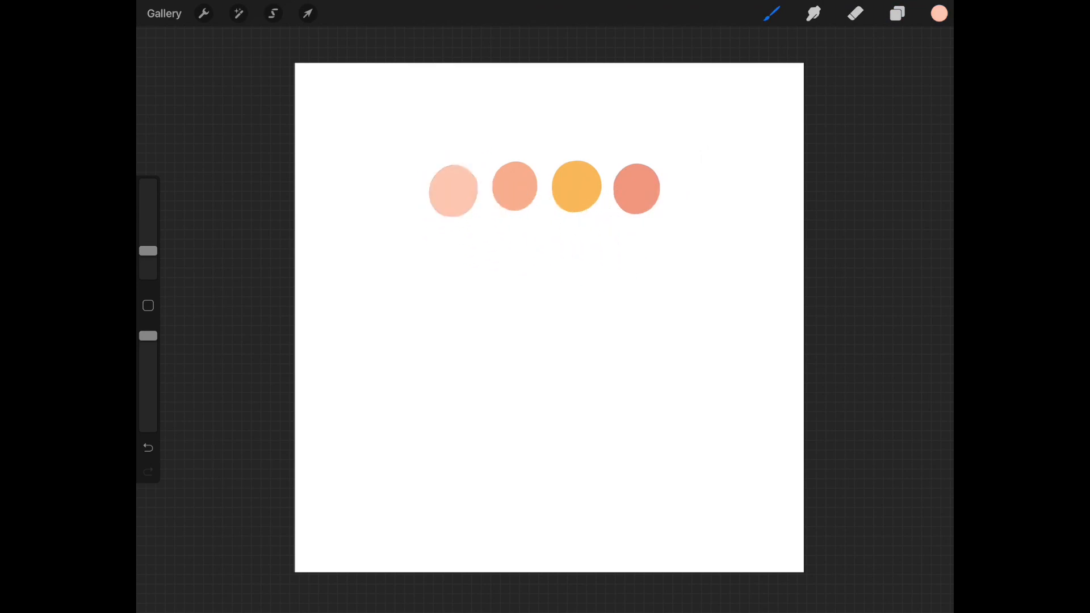
- Letter 'yay' with a swash in light peach on Frame 1 using a My brushes lettering brush
{"action": "left_click", "coordinate": [772, 12]}
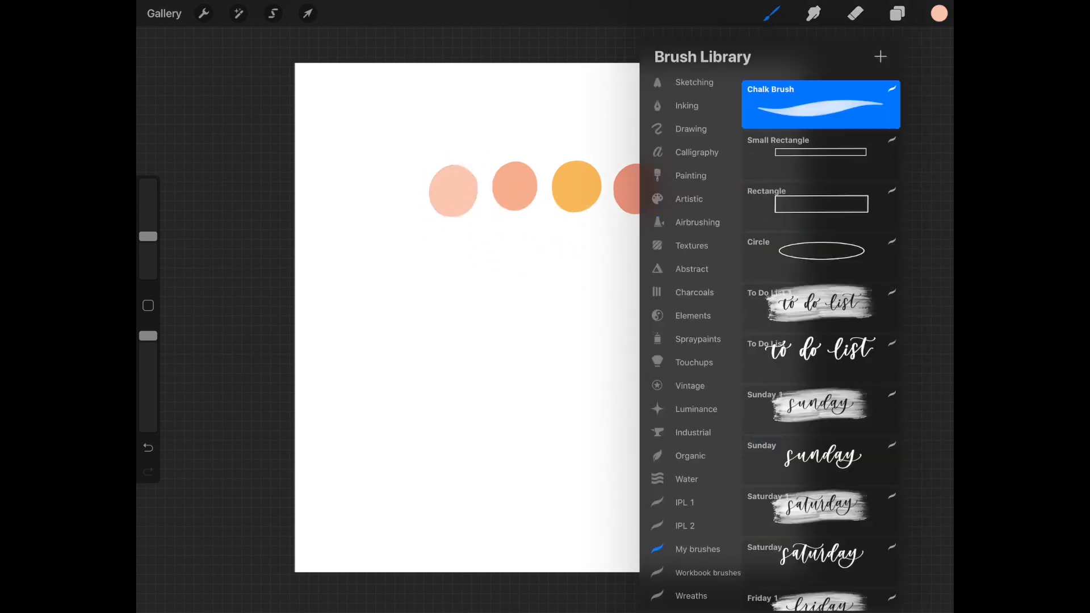
{"action": "scroll", "scroll_direction": "down", "scroll_amount": 3}
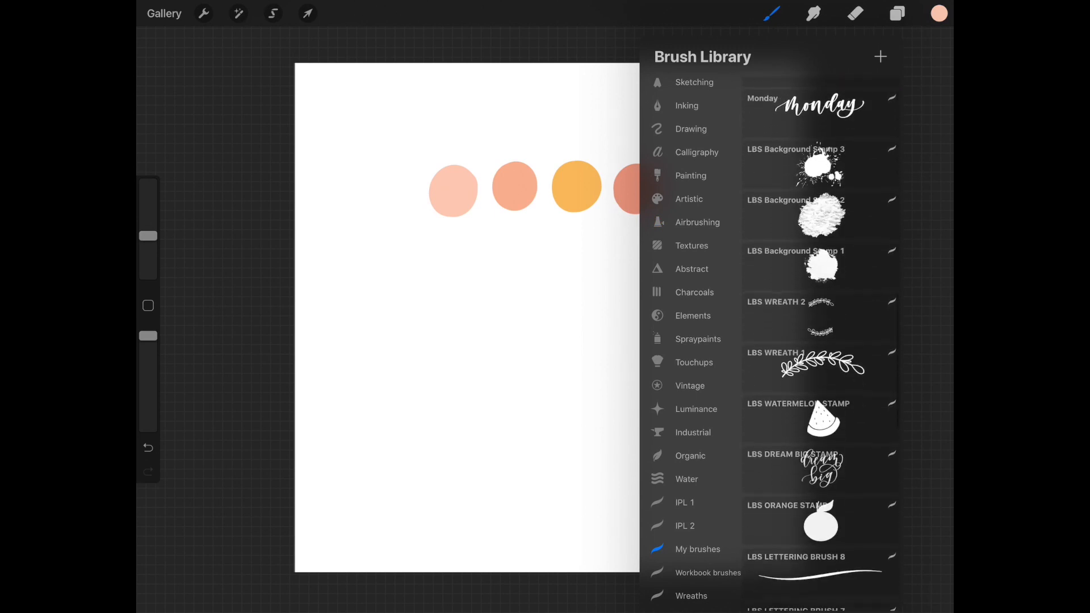
{"action": "scroll", "scroll_direction": "down", "scroll_amount": 3}
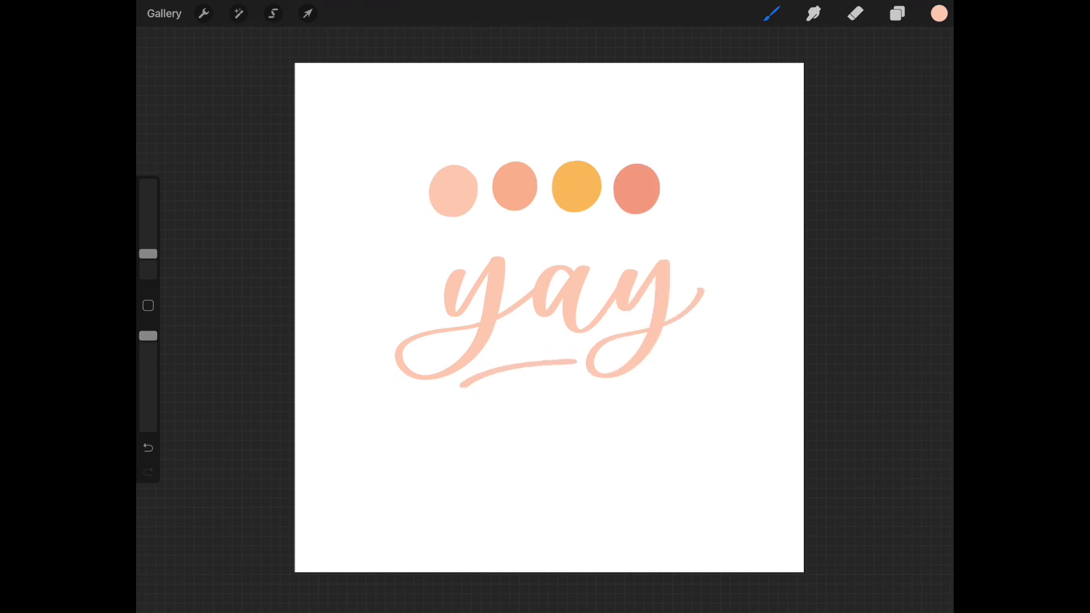
{"action": "left_click", "coordinate": [307, 13]}
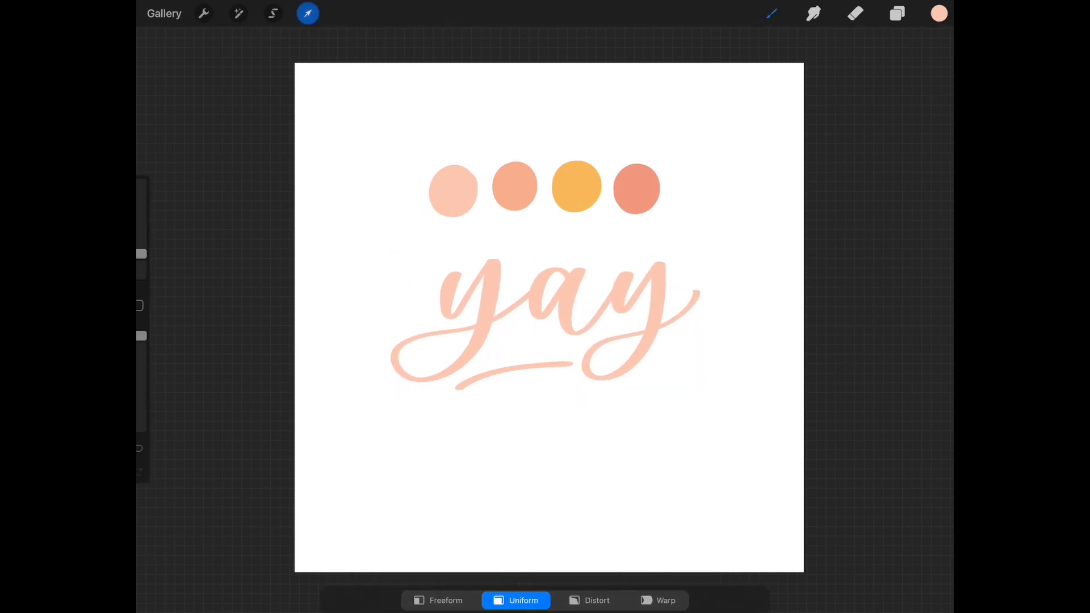
- Add a layer named 'Frame 2' and retrace 'yay' on it in the deeper peach
{"action": "left_click", "coordinate": [896, 13]}
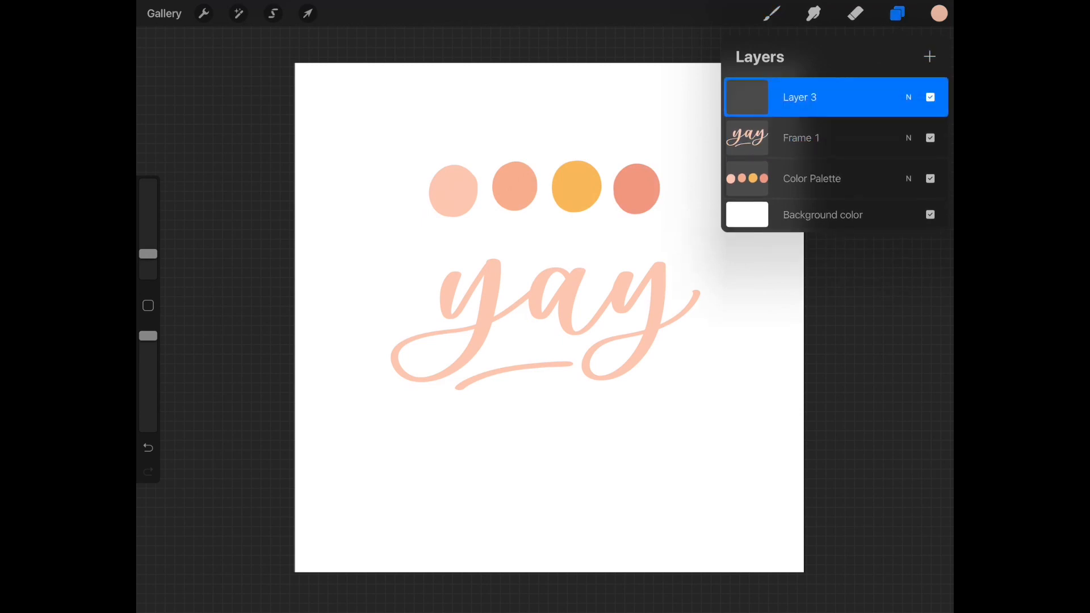
{"action": "double_click", "coordinate": [799, 97]}
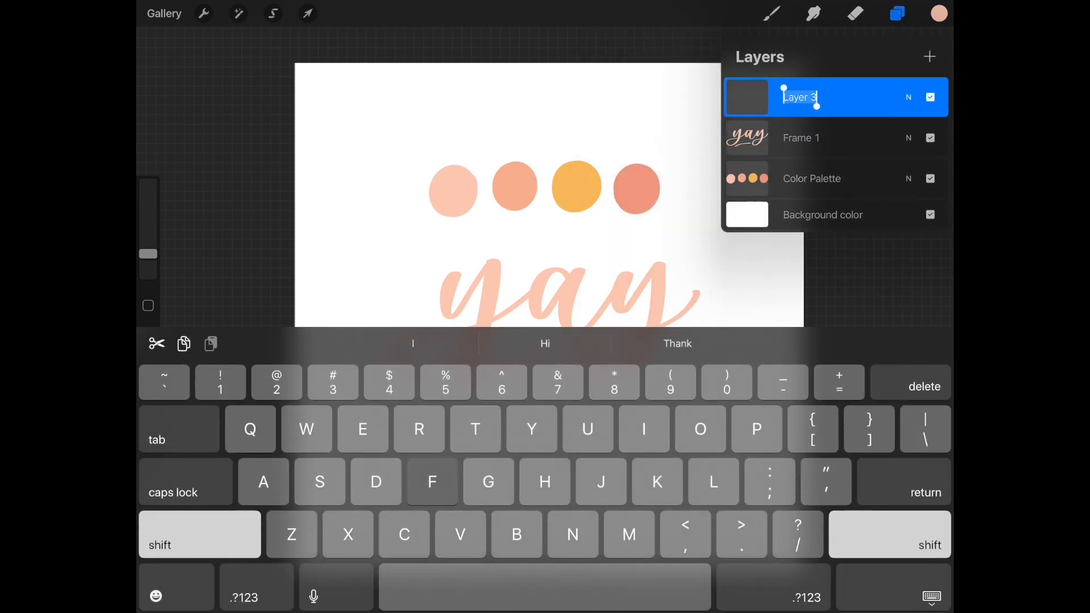
{"action": "type", "text": "Frame 2"}
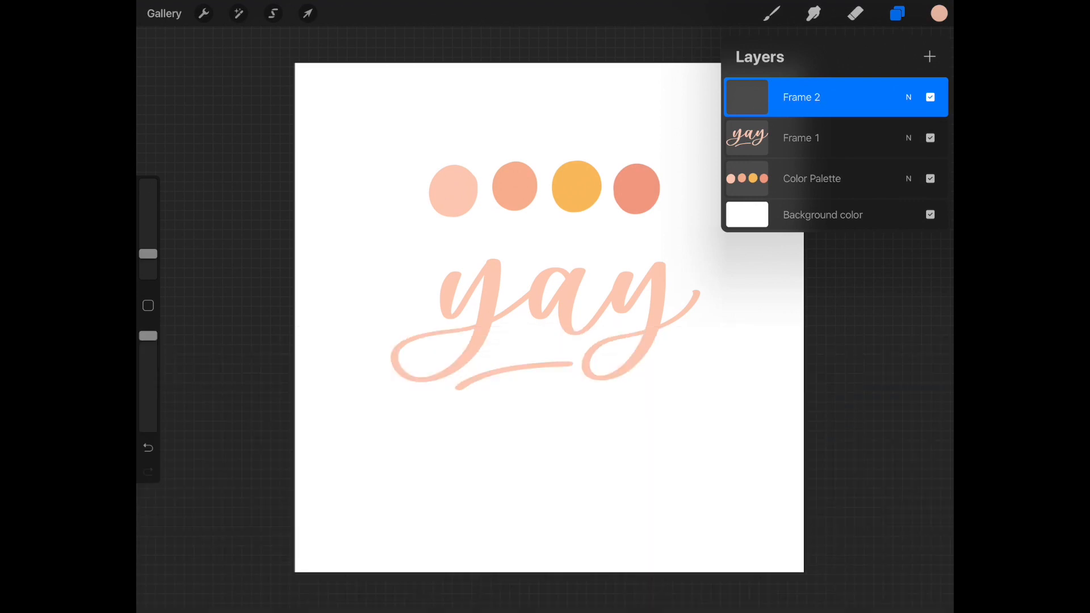
{"action": "left_click", "coordinate": [897, 13]}
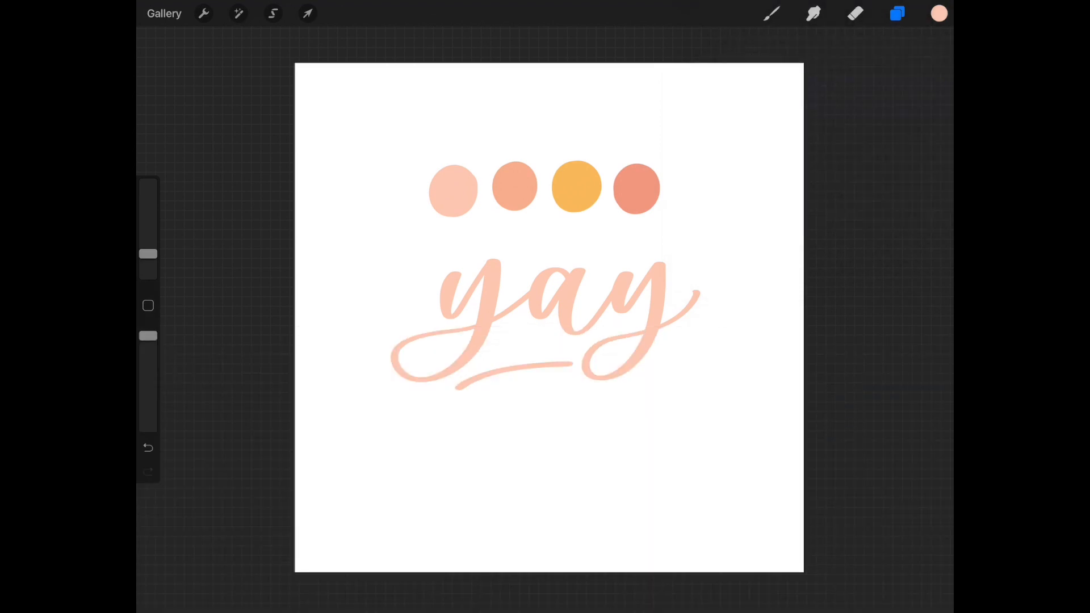
{"action": "left_click", "coordinate": [770, 13]}
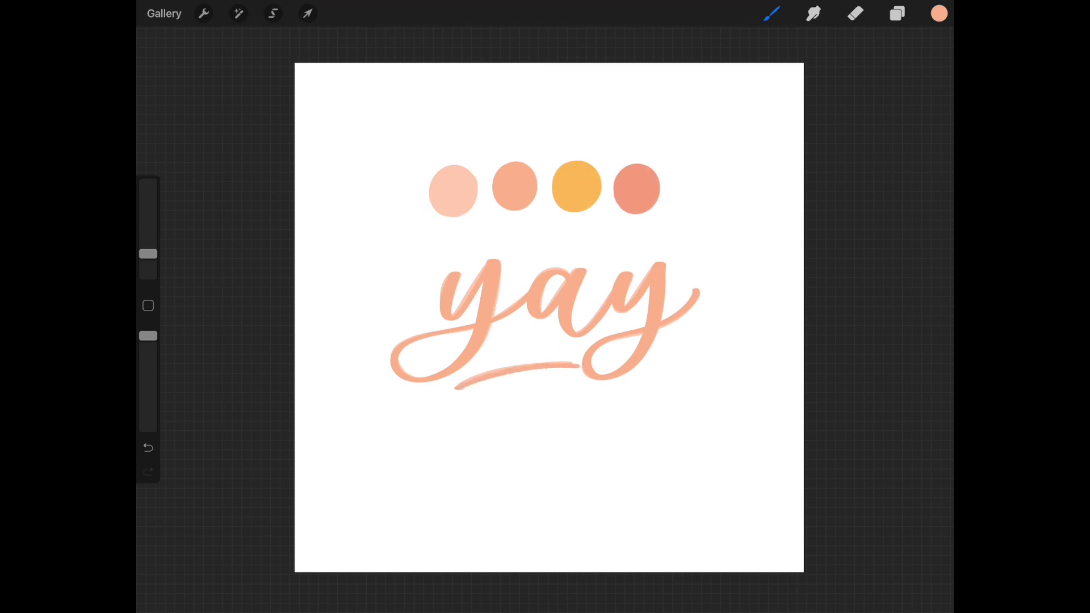
- Add an empty layer named 'Frame 4' above the yellow Frame 3 lettering
{"action": "left_click", "coordinate": [897, 13]}
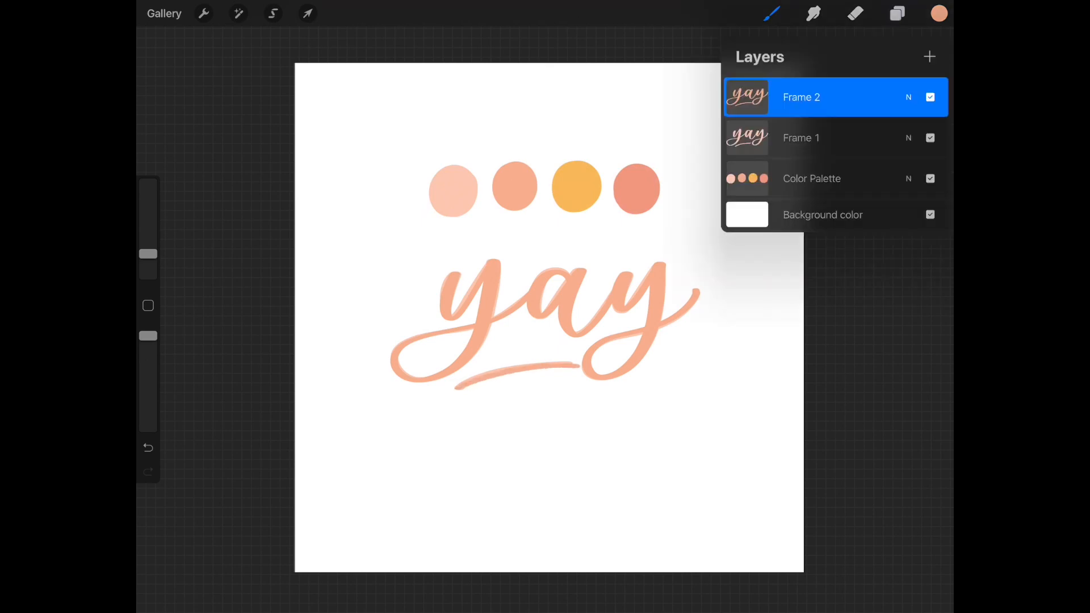
{"action": "left_click", "coordinate": [929, 56]}
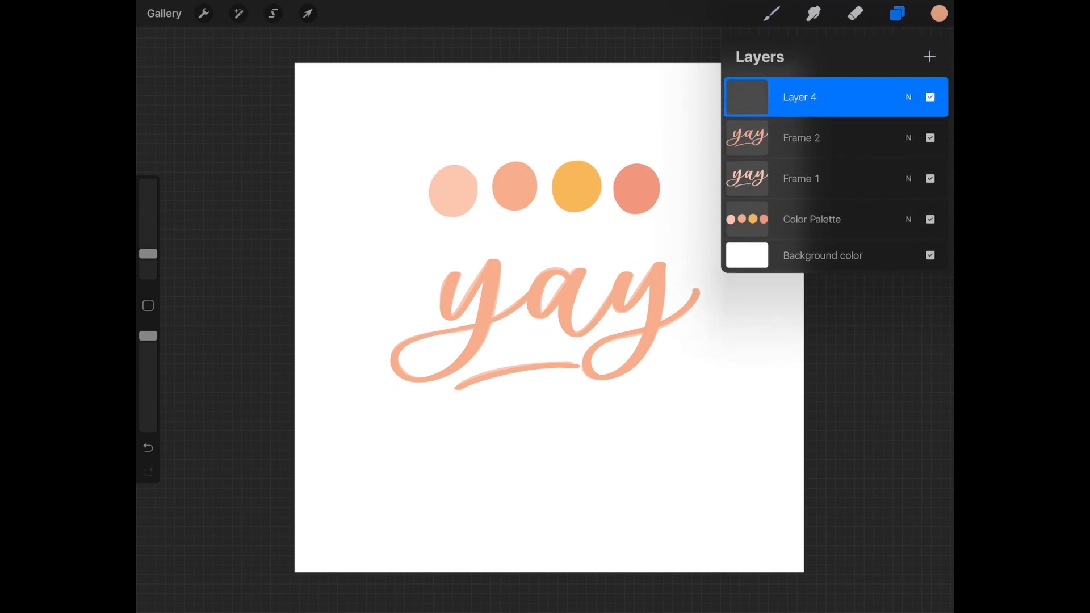
{"action": "double_click", "coordinate": [799, 97]}
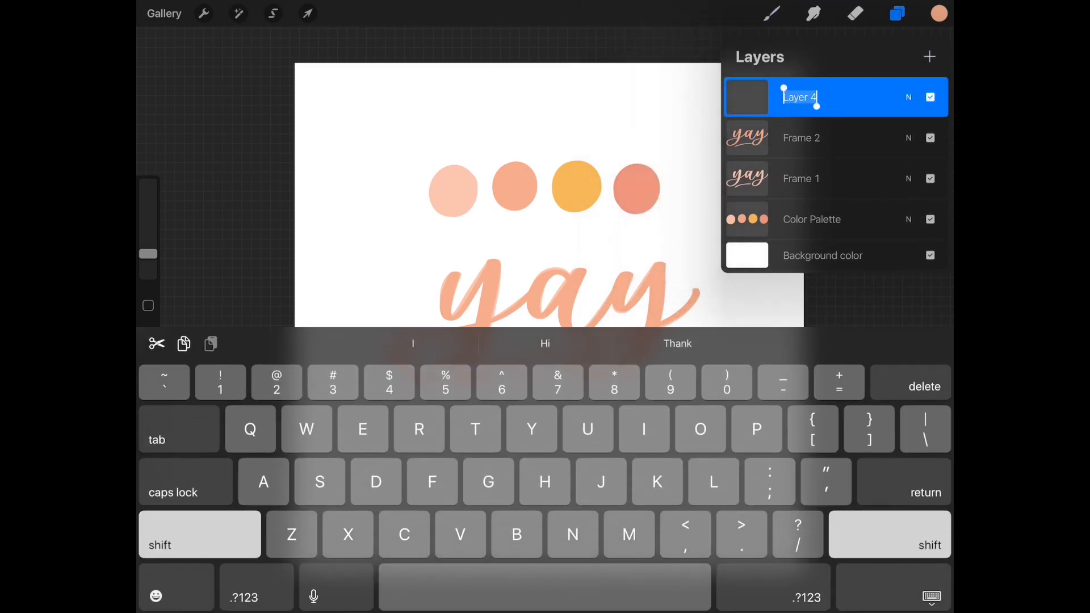
{"action": "type", "text": "Frame 4"}
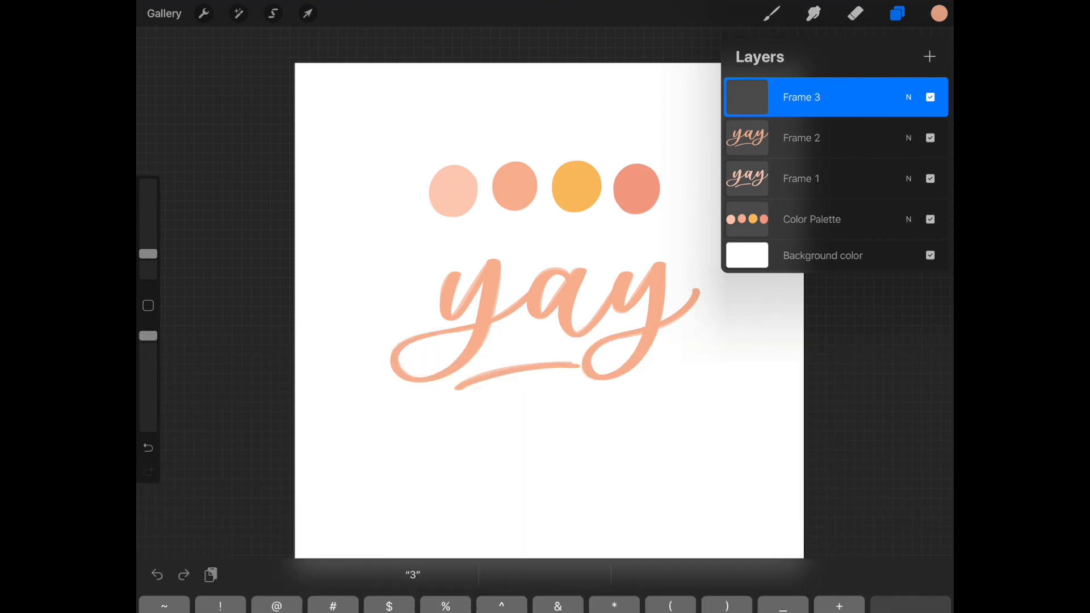
{"action": "left_click", "coordinate": [897, 13]}
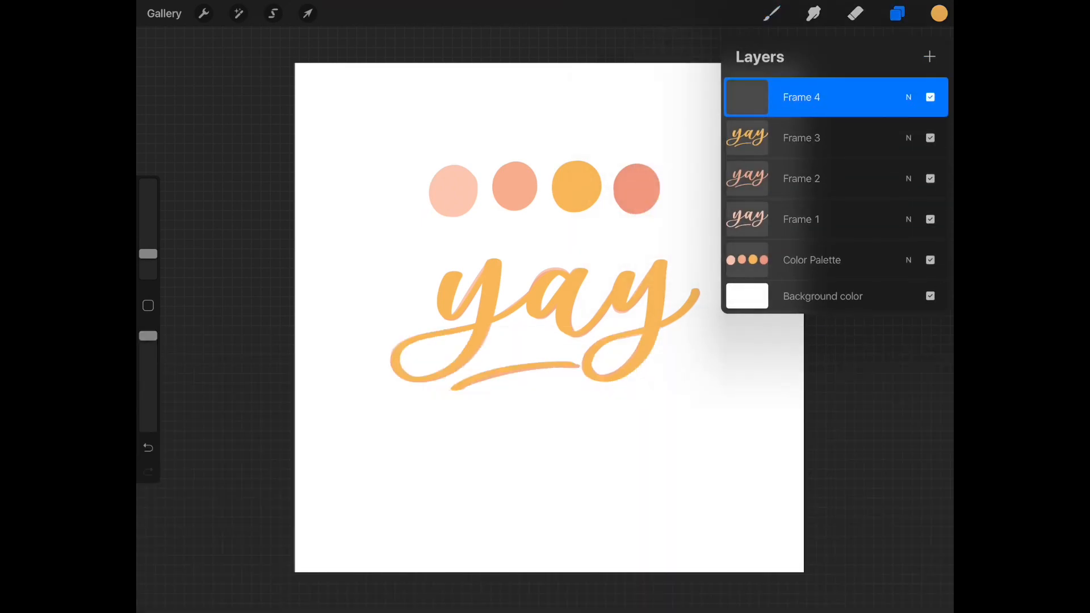
- Trace 'yay' in coral on Frame 4, then select Frame 1 in Layers
{"action": "left_click", "coordinate": [897, 13]}
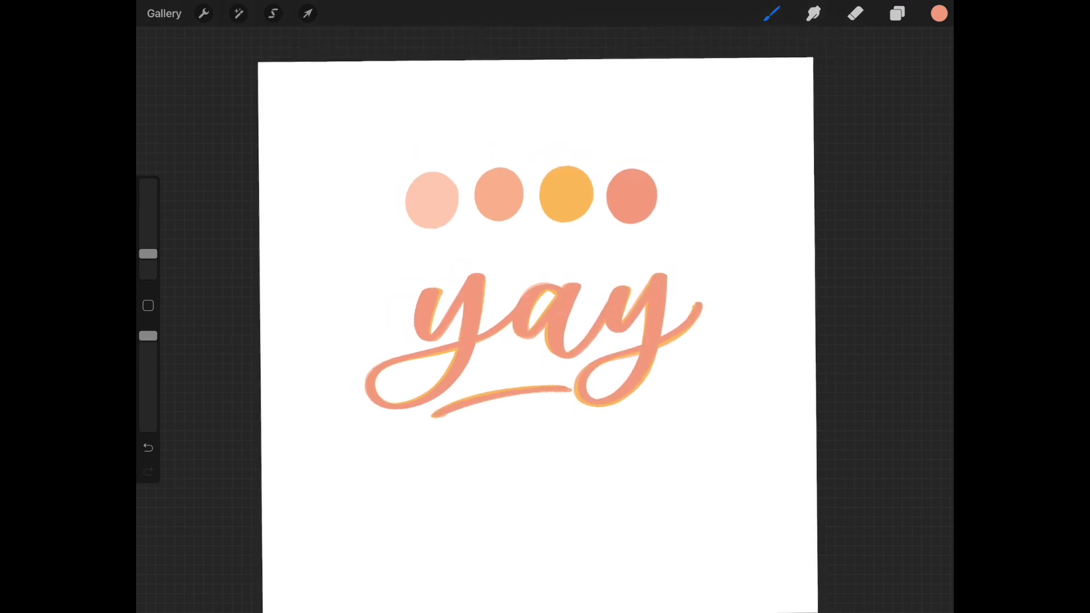
{"action": "left_click", "coordinate": [897, 13]}
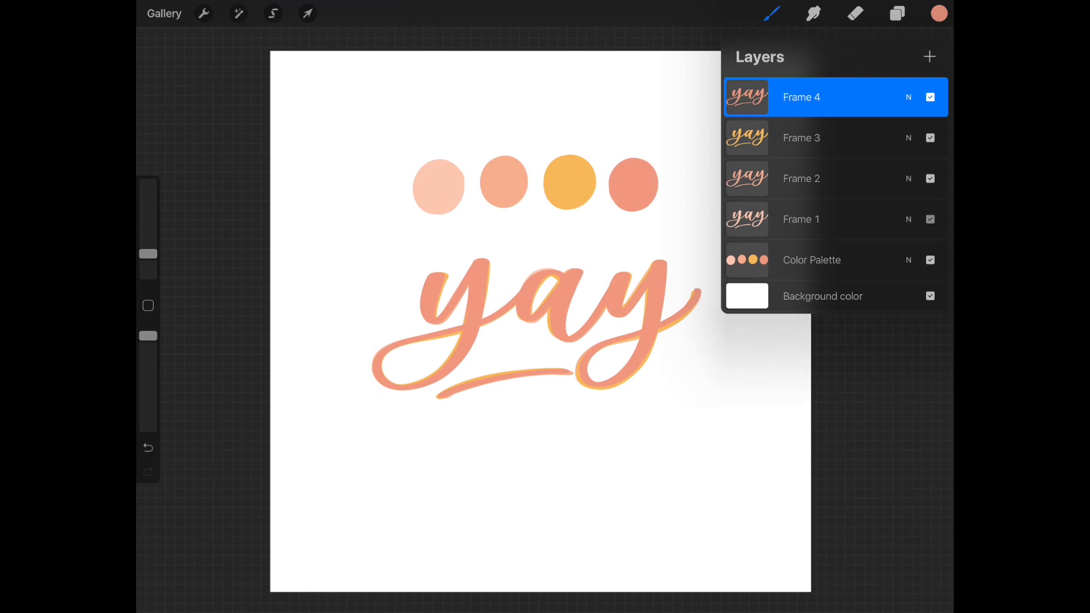
{"action": "left_click", "coordinate": [801, 219]}
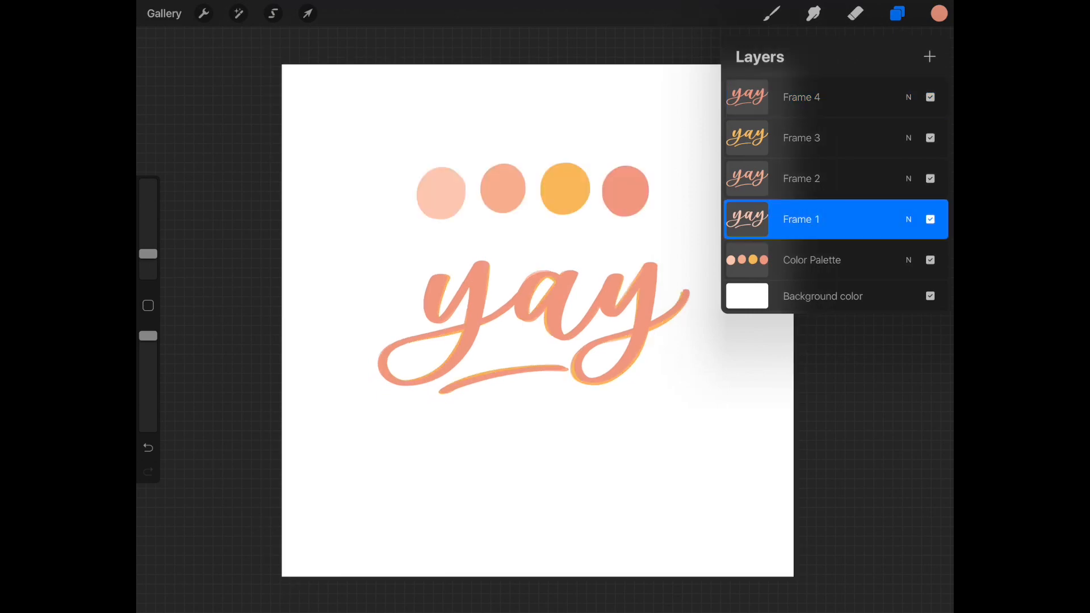
- Delete the Color Palette layer and choose Share Layers > Animated GIF
{"action": "left_click", "coordinate": [811, 259]}
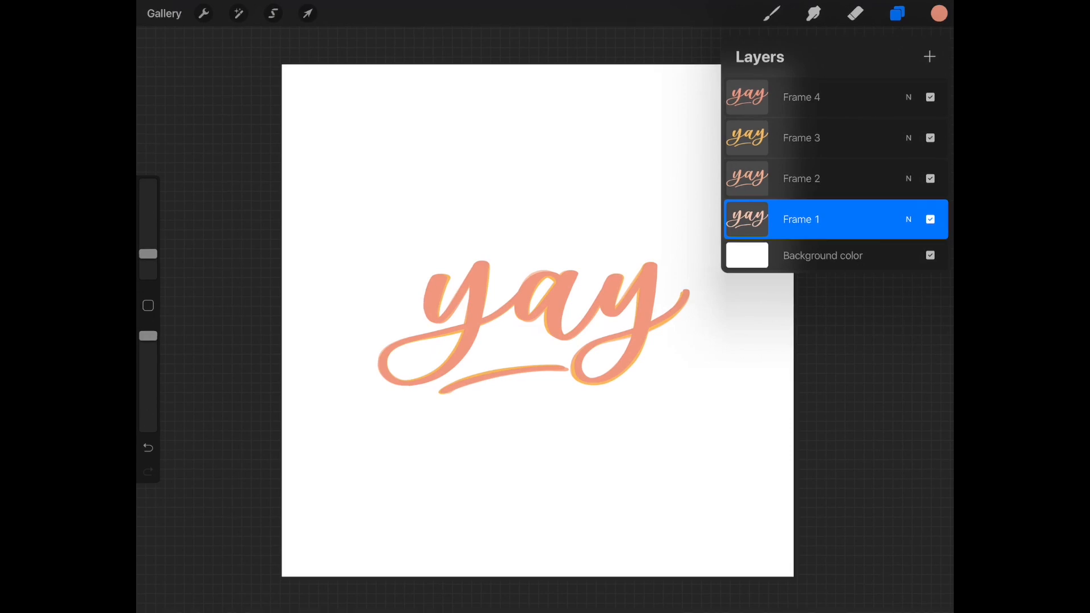
{"action": "left_click", "coordinate": [203, 13]}
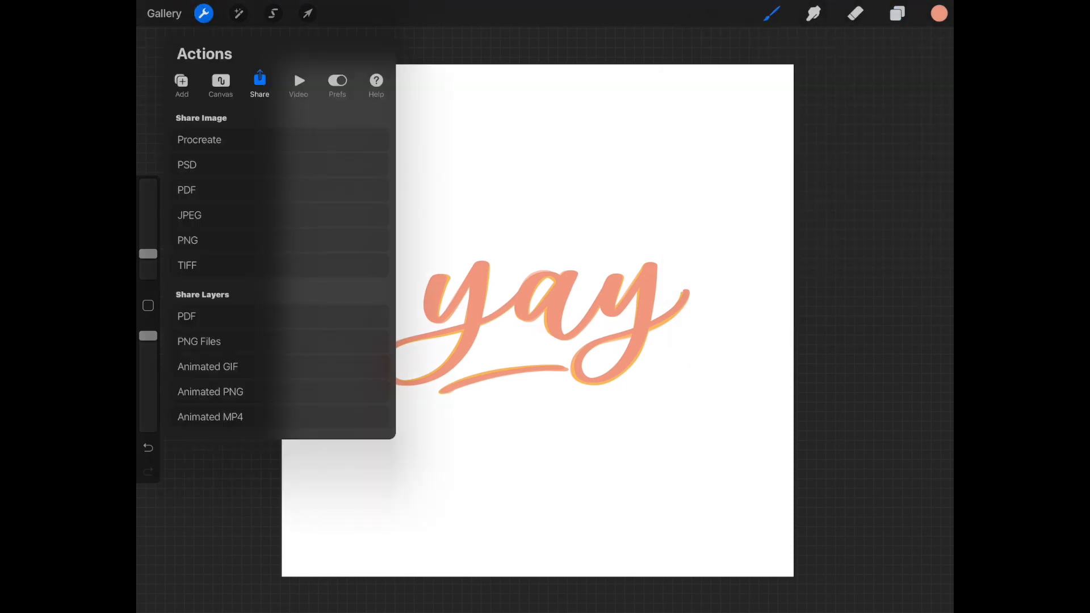
{"action": "left_click", "coordinate": [208, 366]}
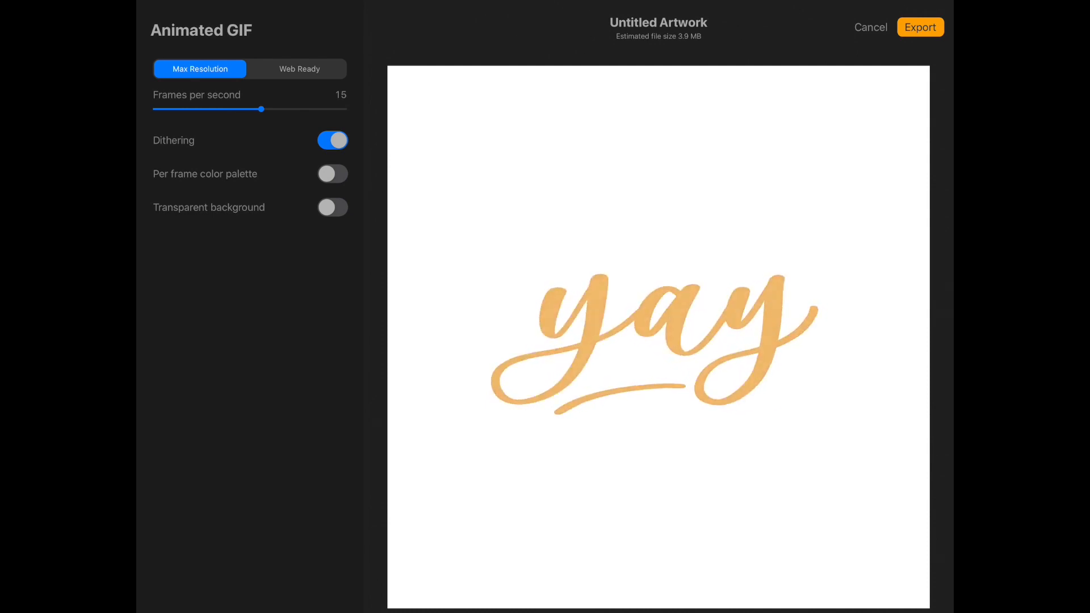
- Export the GIF at 5 frames per second with a transparent background
{"action": "left_click_drag", "start_coordinate": [260, 109], "coordinate": [235, 109]}
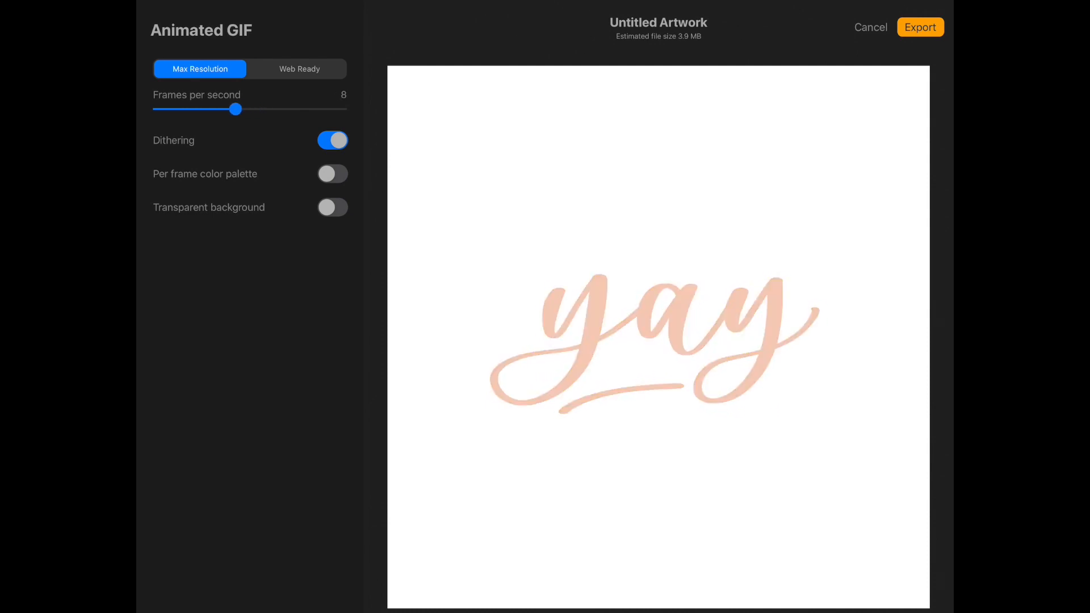
{"action": "left_click_drag", "start_coordinate": [235, 109], "coordinate": [226, 109]}
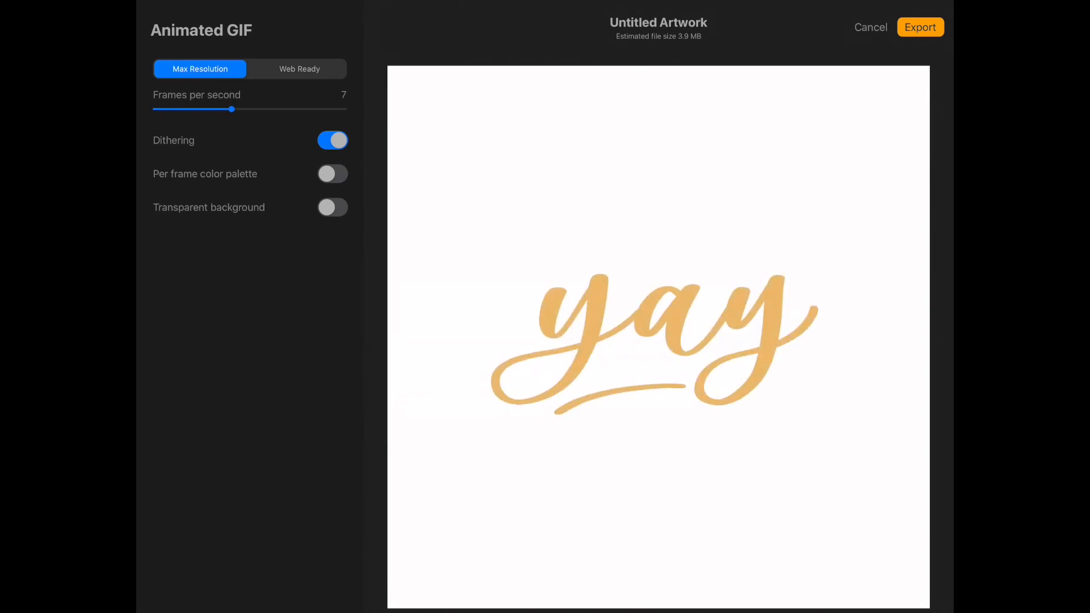
{"action": "left_click_drag", "start_coordinate": [231, 109], "coordinate": [222, 109]}
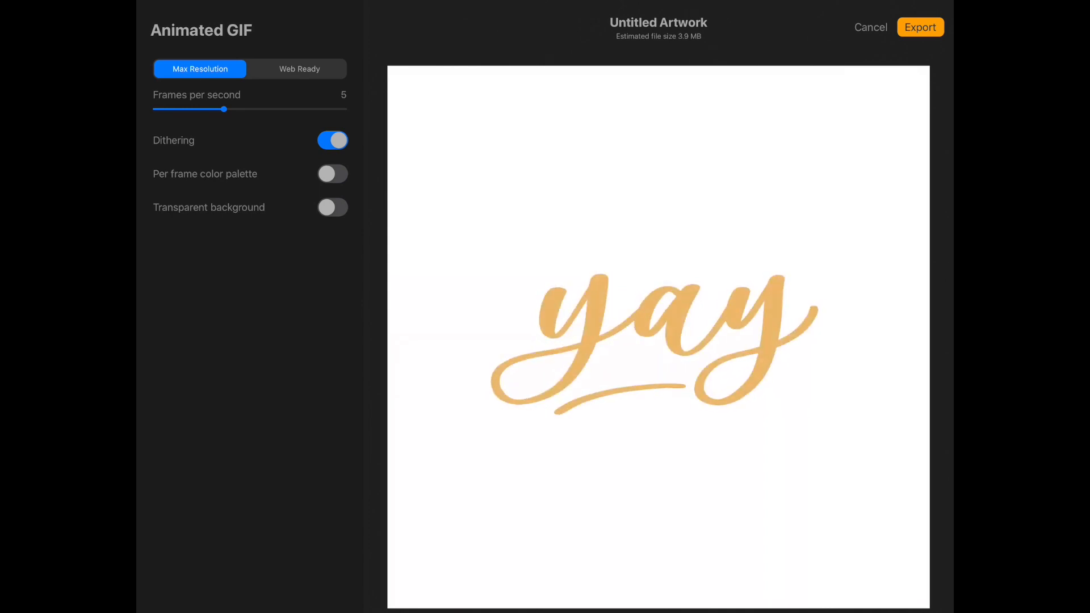
{"action": "left_click", "coordinate": [332, 208]}
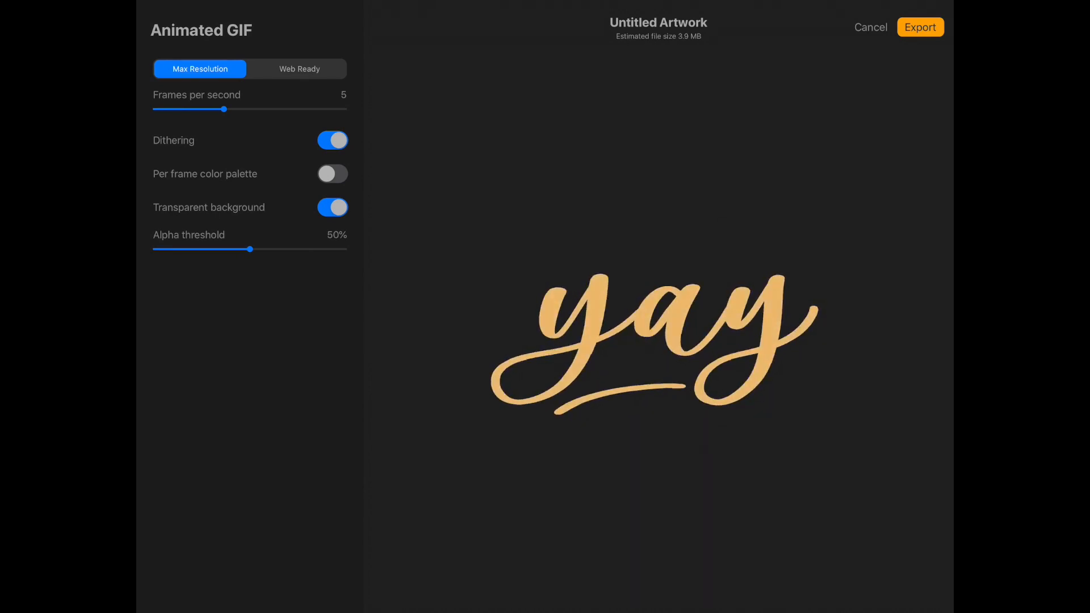
{"action": "left_click", "coordinate": [919, 27]}
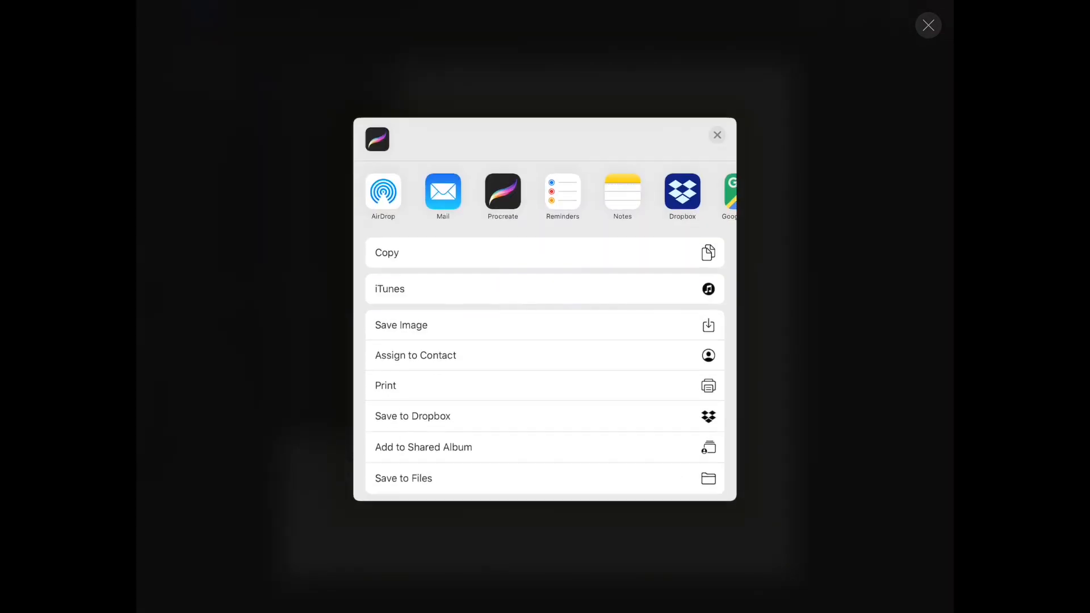
- Dismiss the iOS share sheet to return to Procreate's Share menu
{"action": "left_click", "coordinate": [717, 135]}
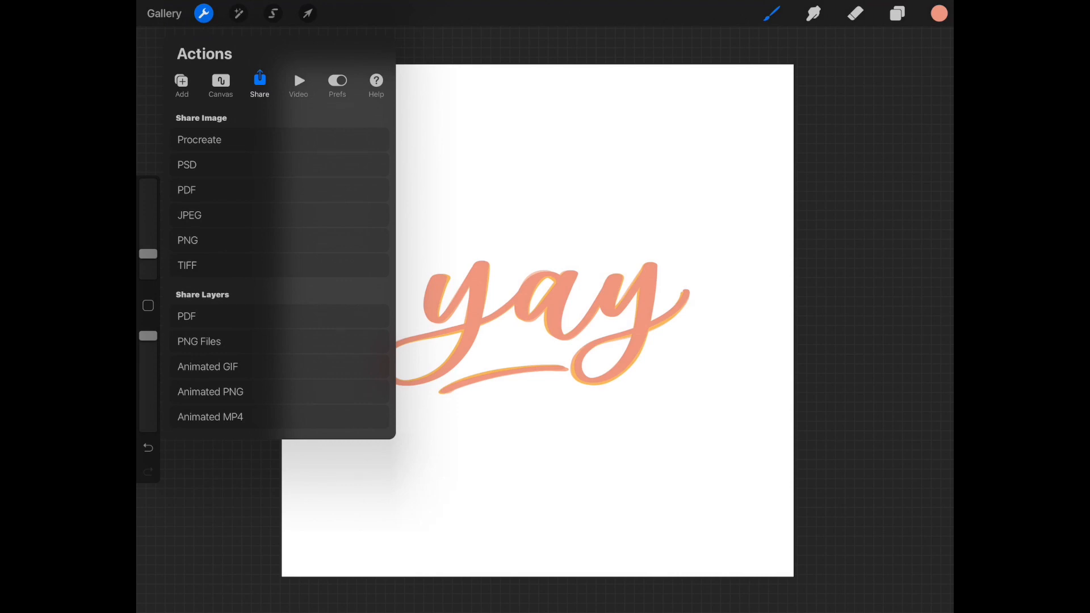